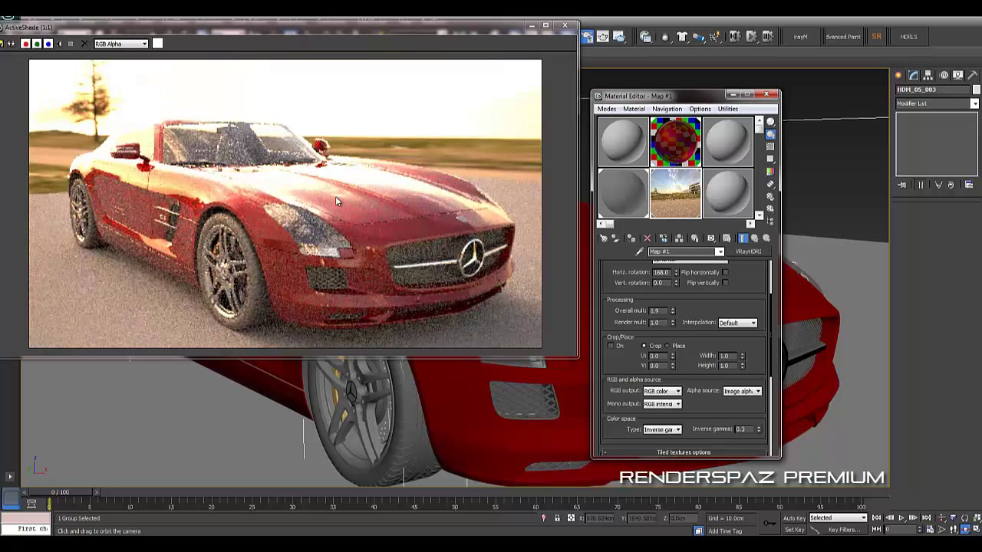
# Step: Adjust the VRayHDRI Overall mult and set Horiz. rotation to 165 to shift the sunset lighting
pyautogui.click(672, 314)
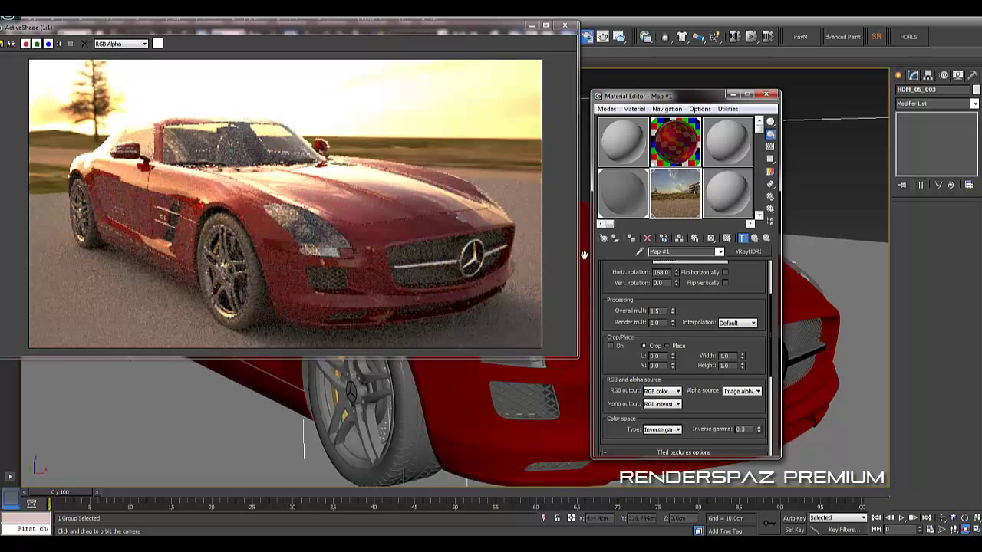
pyautogui.click(677, 270)
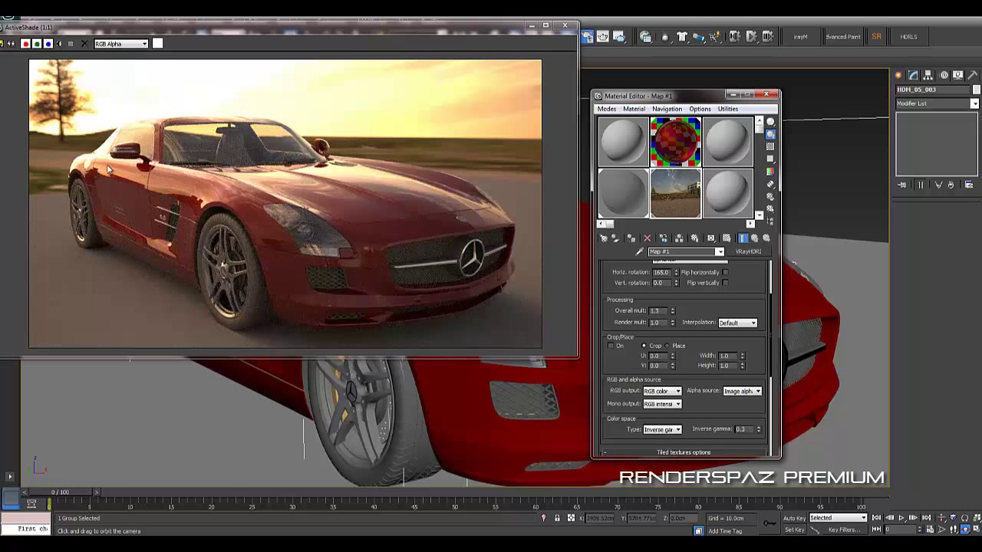
pyautogui.click(674, 312)
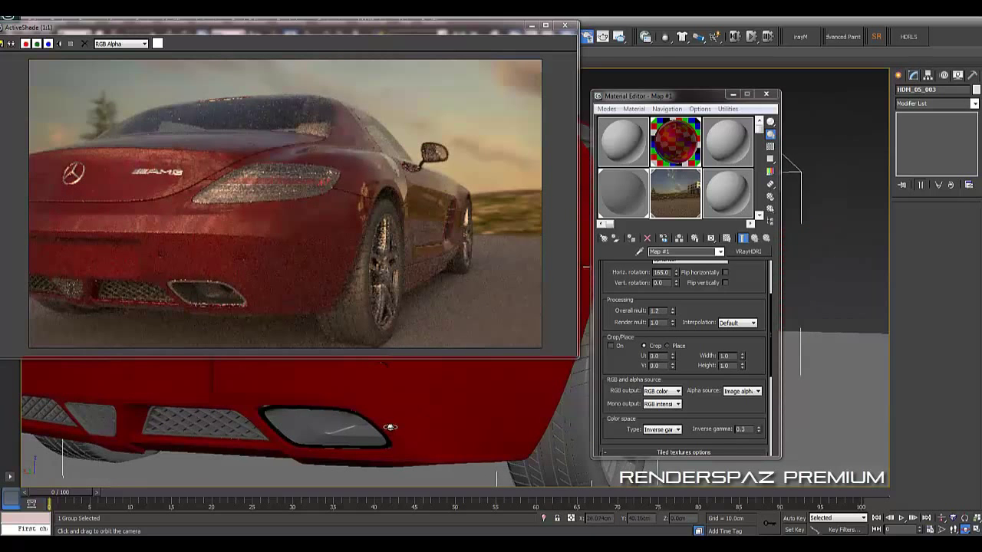
# Step: Orbit around to the car's rear in ActiveShade, then close the HDRI map settings
pyautogui.moveTo(391, 427); pyautogui.dragTo(460, 423)
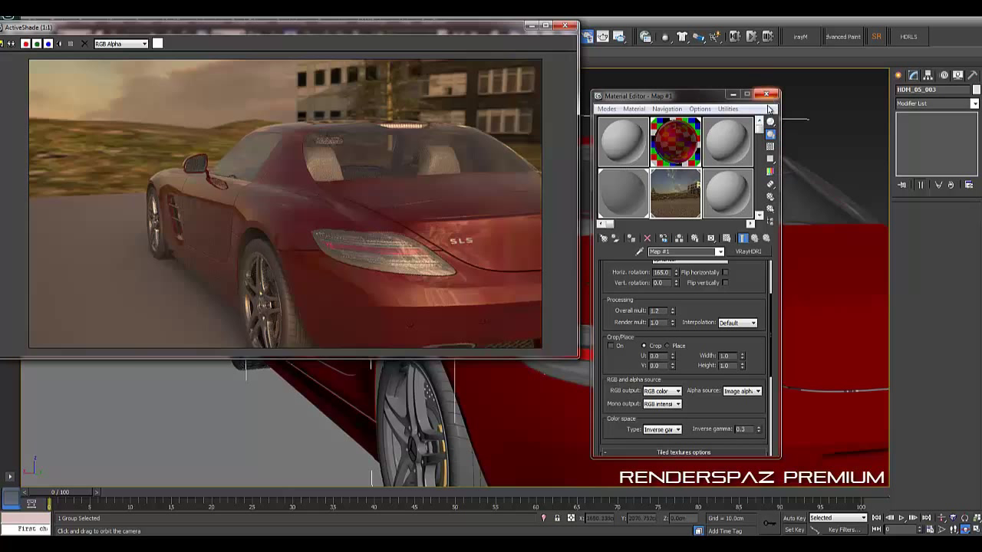
pyautogui.click(766, 93)
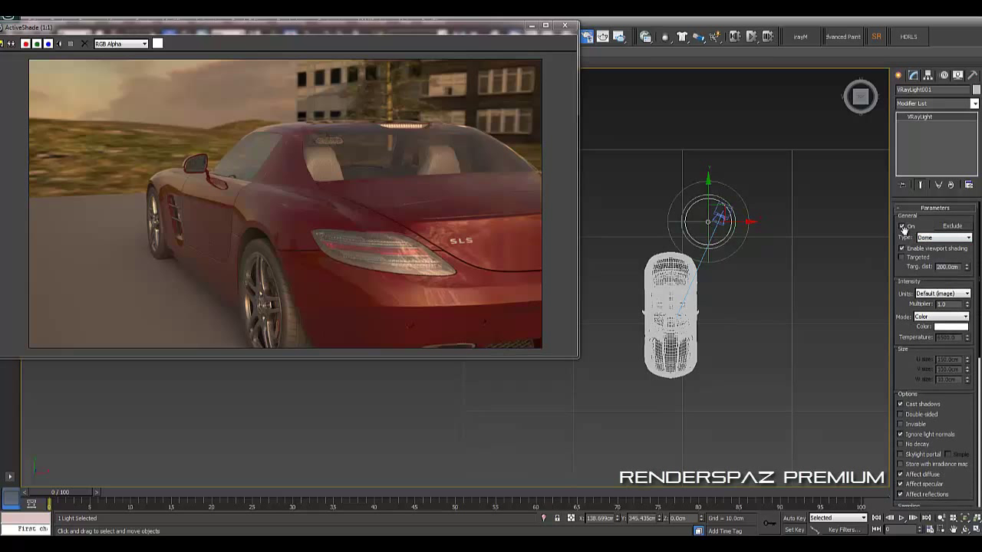
# Step: Bring up the VRayLight001 dome light's Parameters rollout on the Modify panel
pyautogui.click(901, 225)
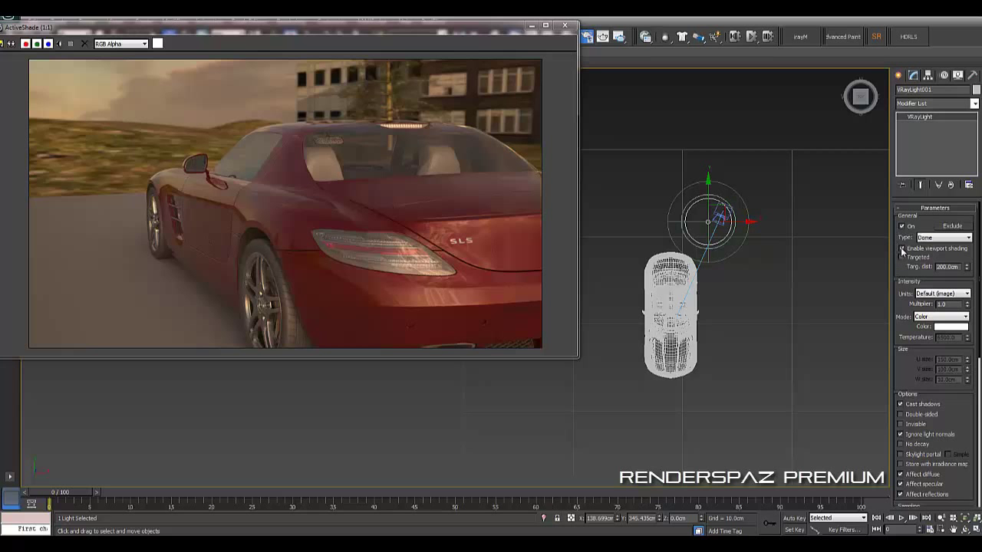